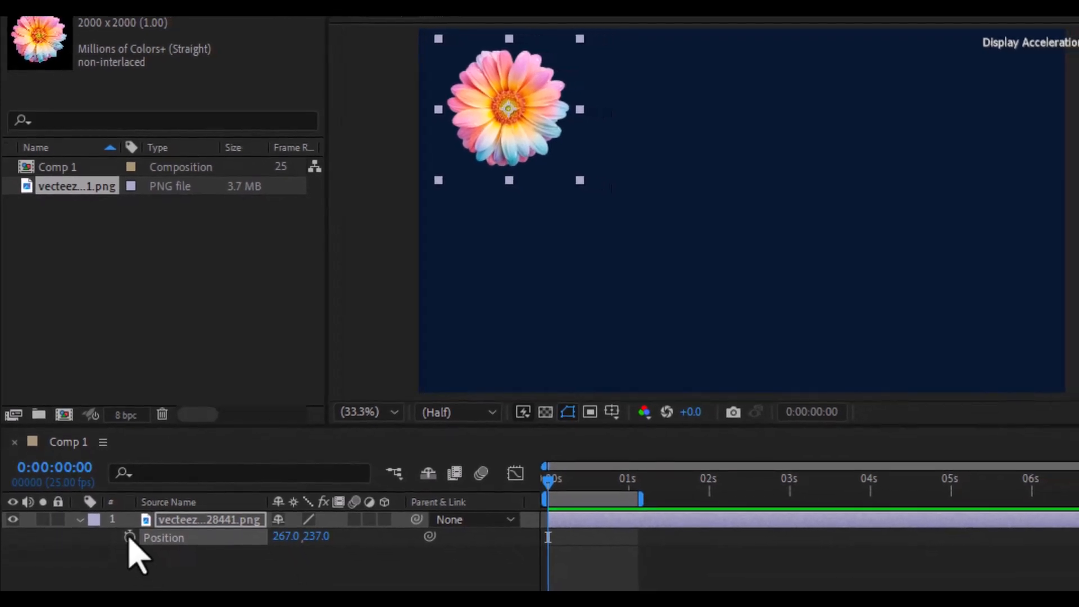
Enable Position keyframing on the flower layer, setting a first keyframe at 0 s holding 267.0, 237.0.
click(130, 538)
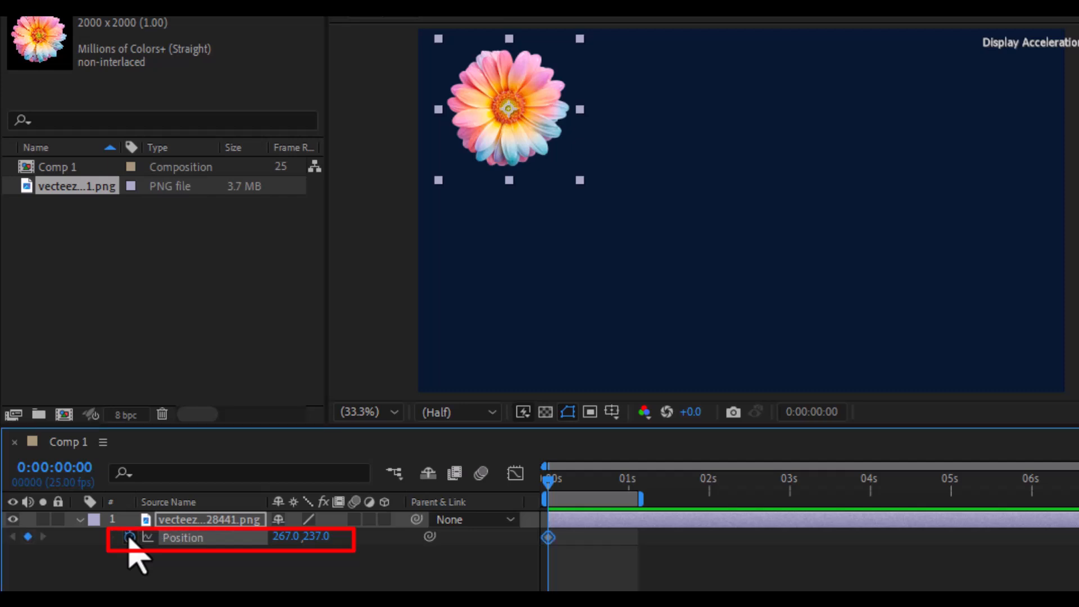
click(131, 537)
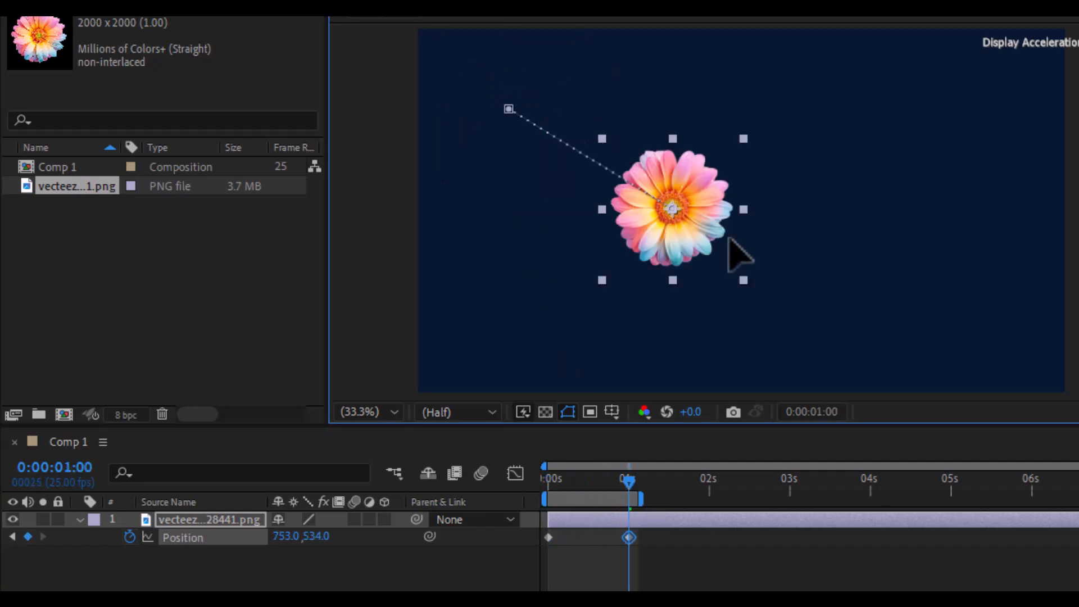
Move the flower to the lower right at 1 s, creating a second Position keyframe.
drag(672, 210, 963, 321)
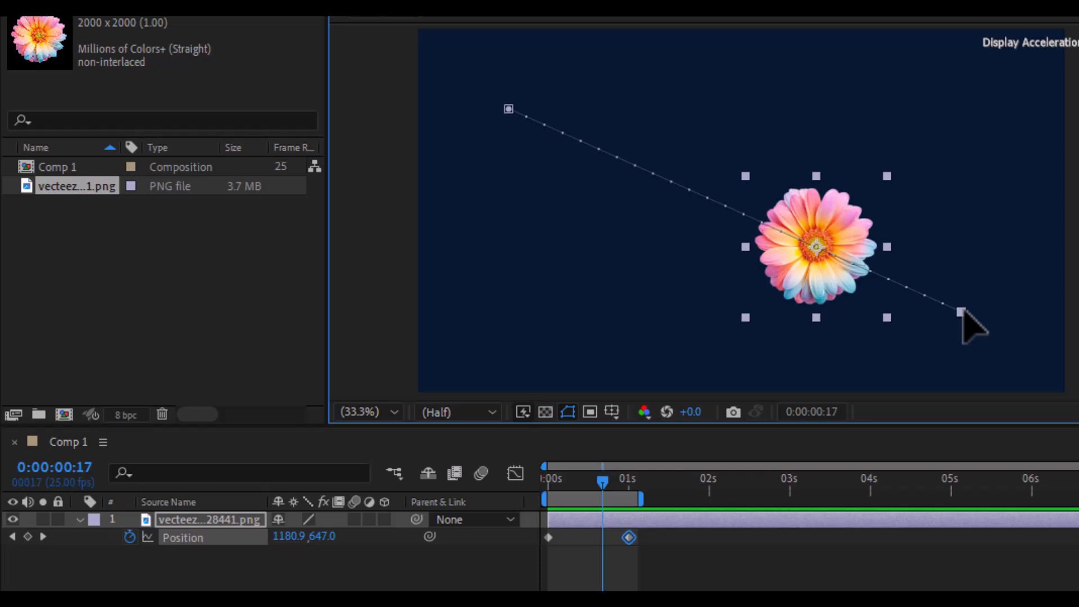
mouse_move(557, 561)
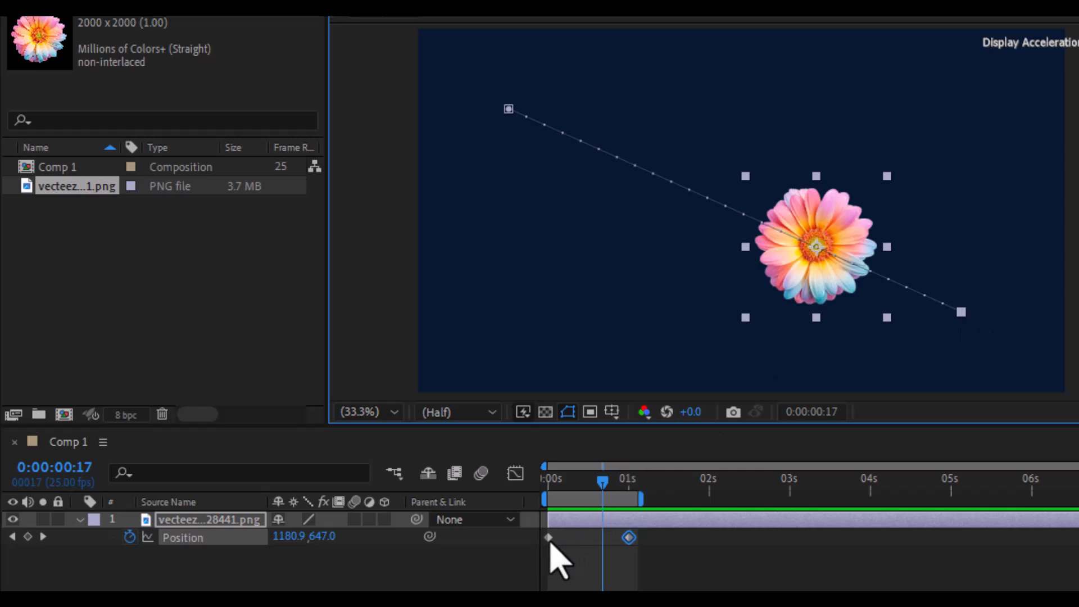
Set the first Position keyframe's temporal and spatial interpolation to Bezier.
right_click(548, 536)
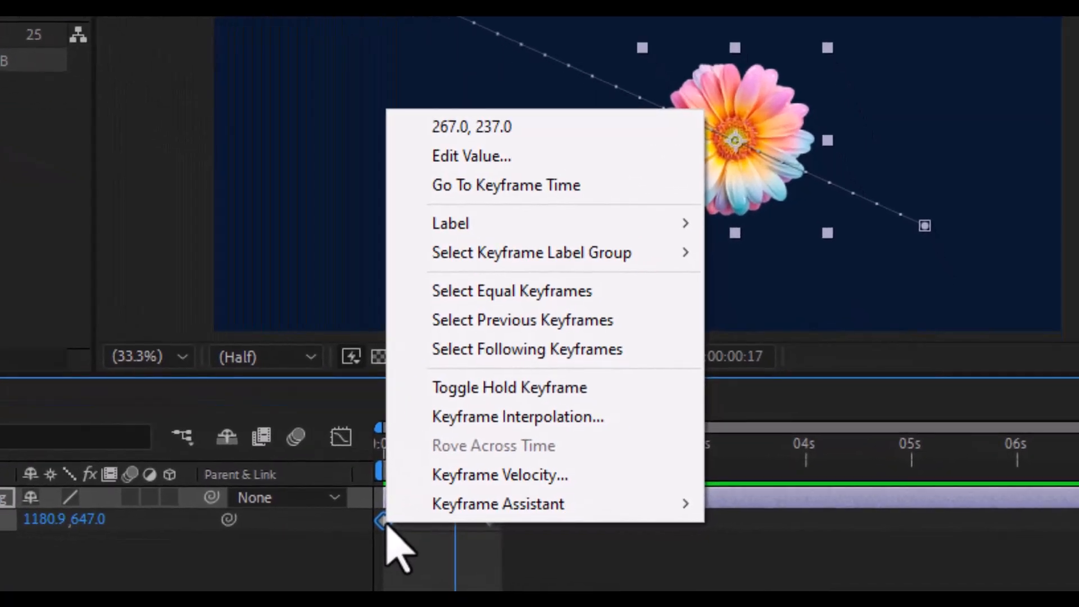
click(517, 416)
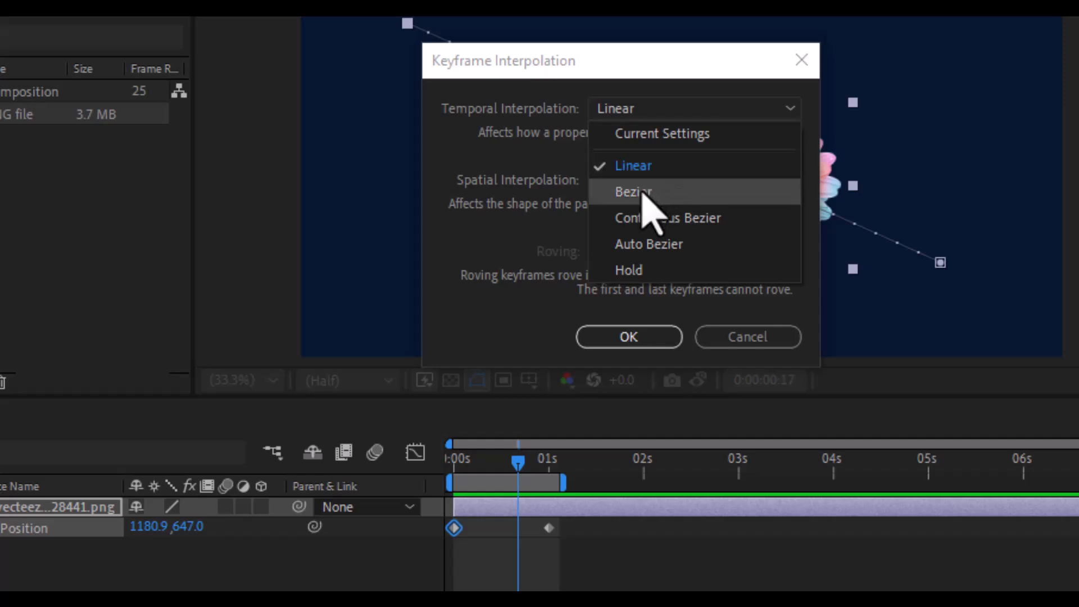
click(633, 191)
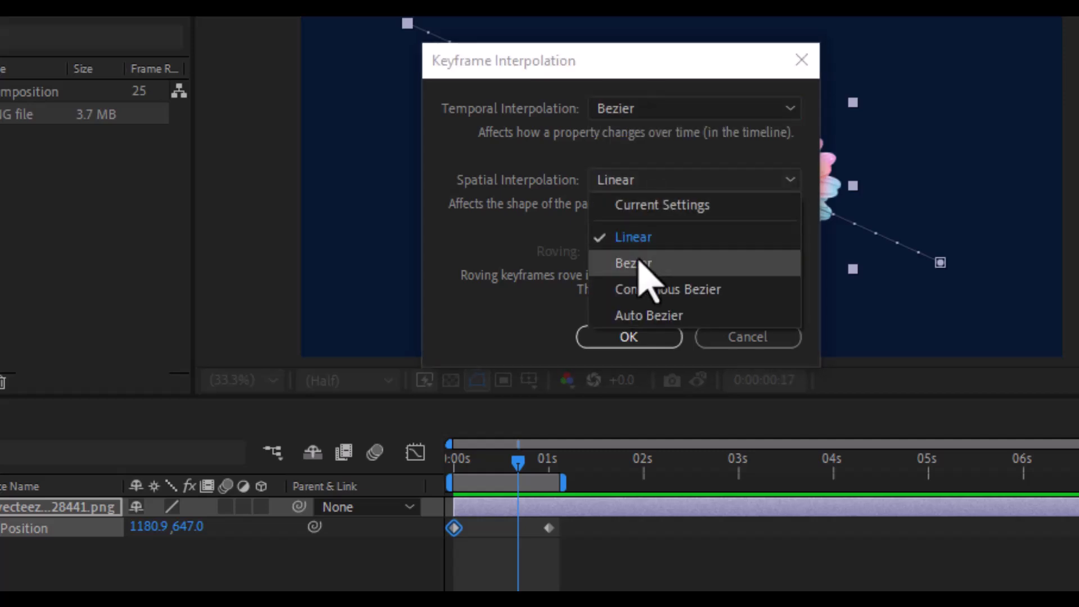
click(631, 263)
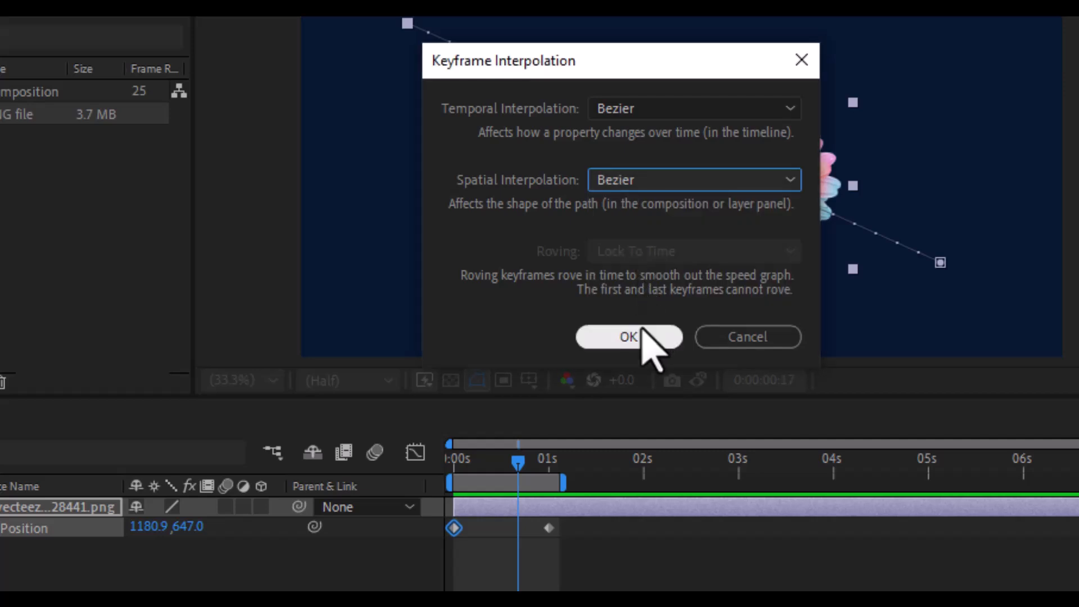
click(627, 336)
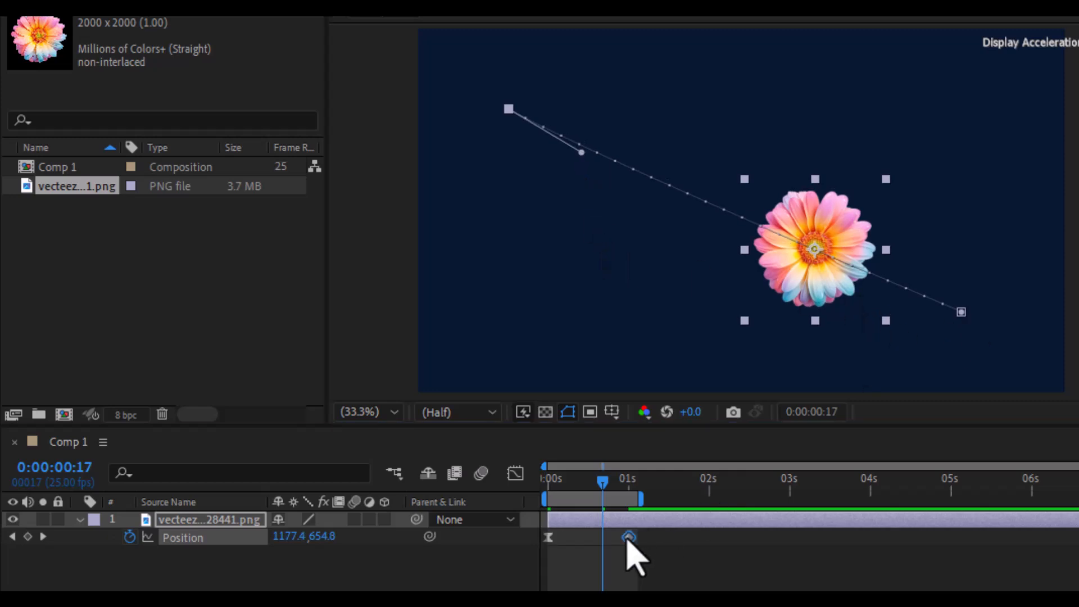
Set the second Position keyframe's temporal and spatial interpolation to Bezier.
right_click(627, 537)
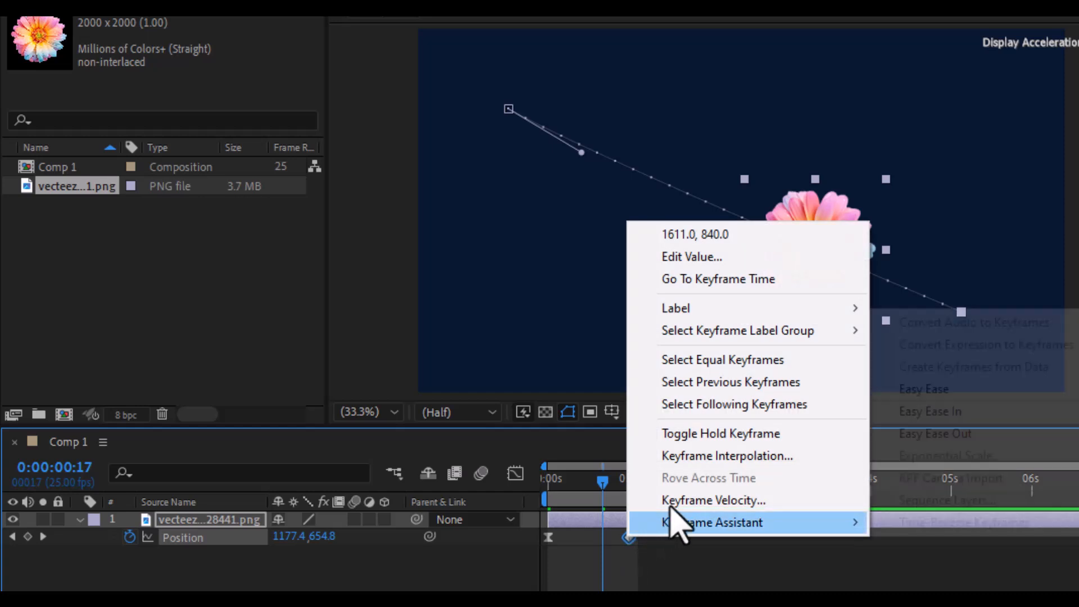
click(726, 456)
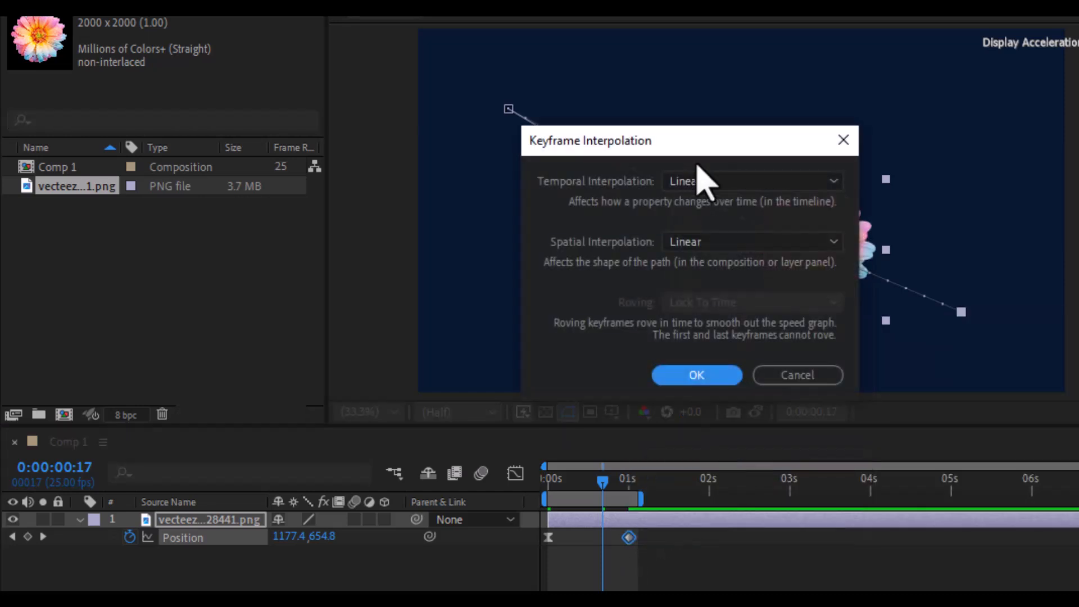
click(750, 181)
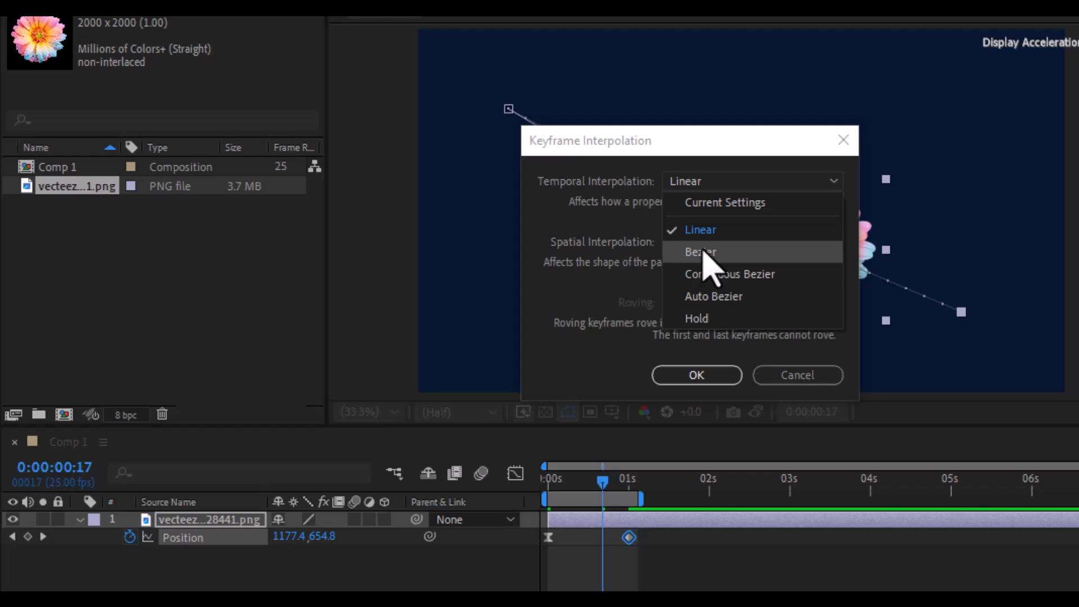
click(700, 251)
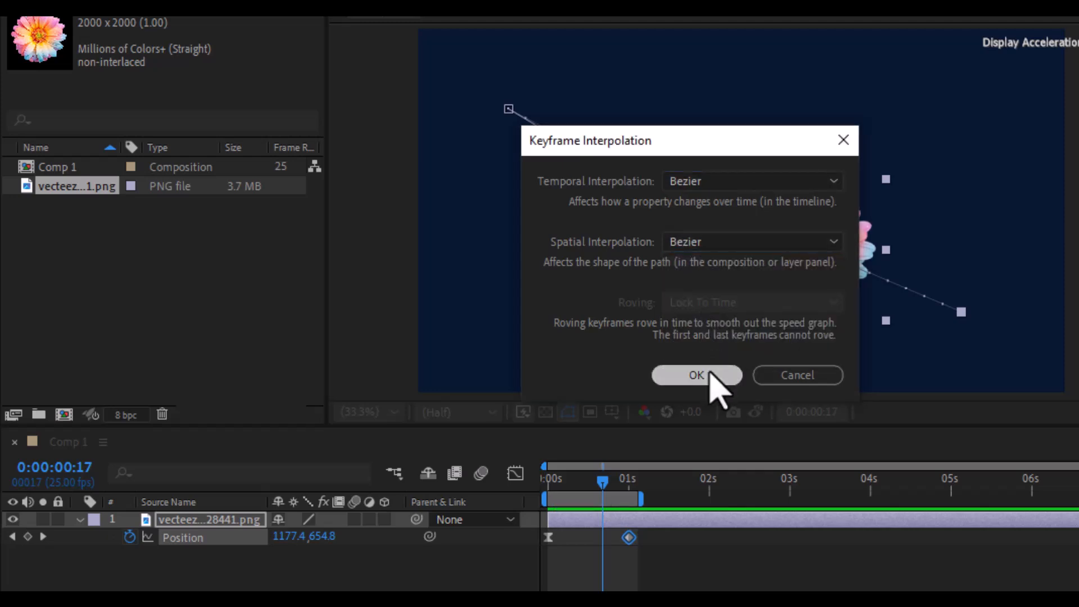
click(696, 375)
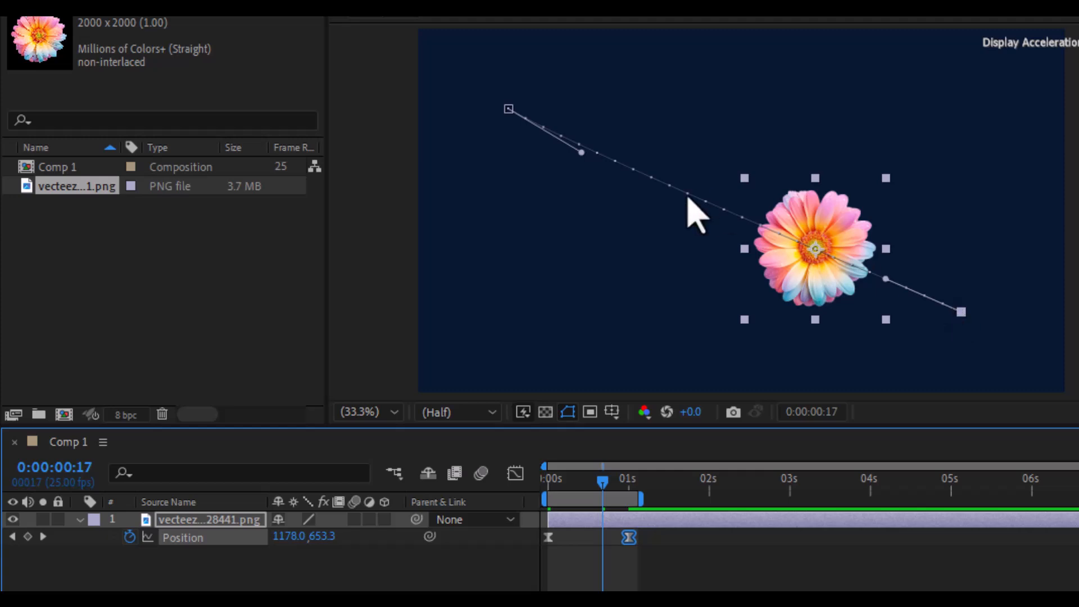
mouse_move(585, 169)
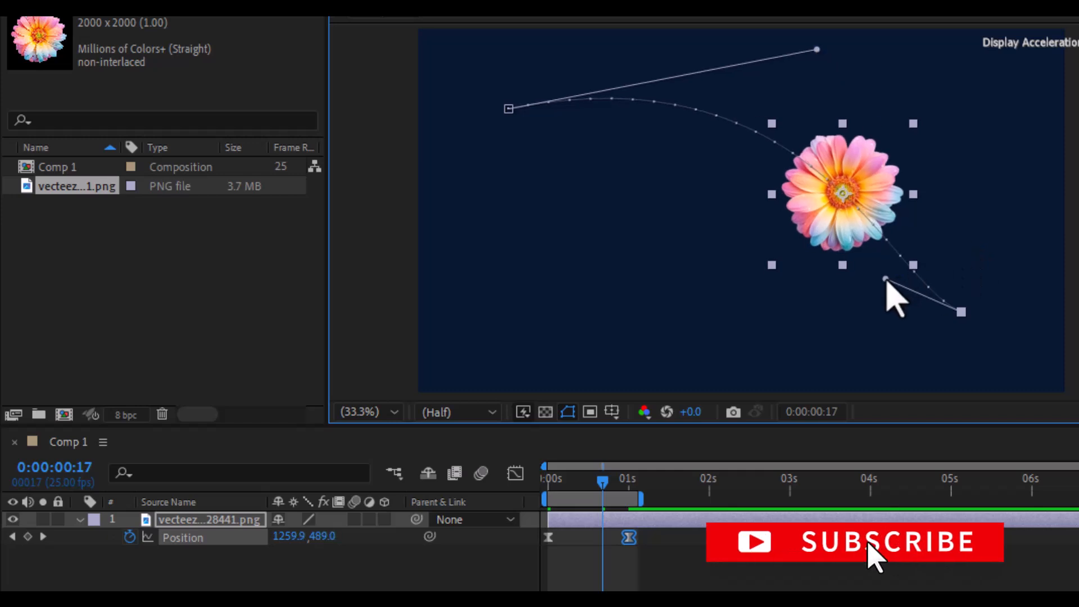
Pull the path's direction handle to bend the straight motion path into a smooth S-curve.
drag(885, 281, 672, 402)
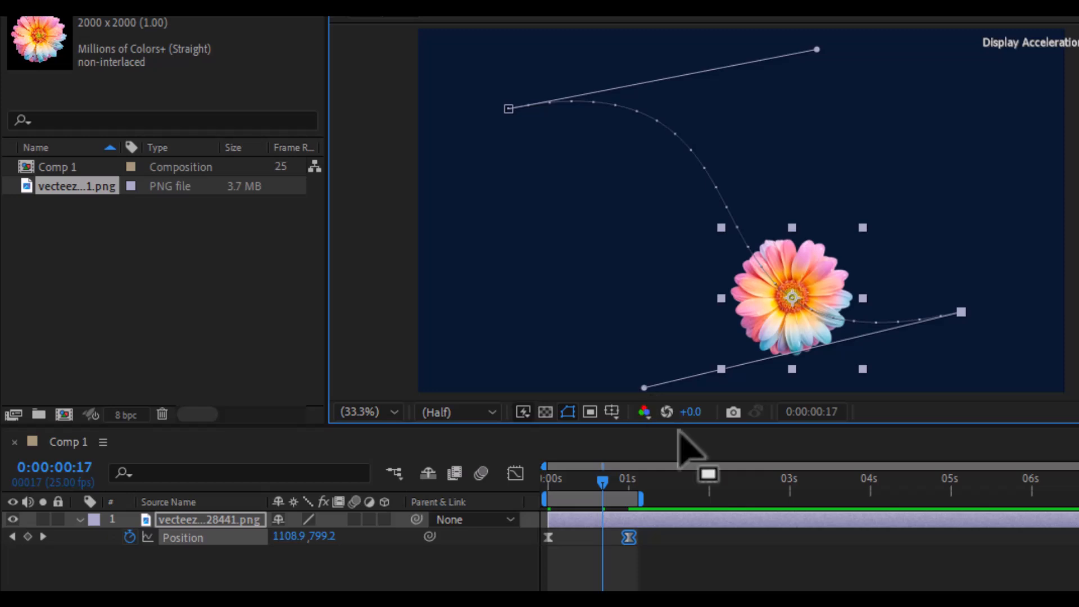
mouse_move(700, 512)
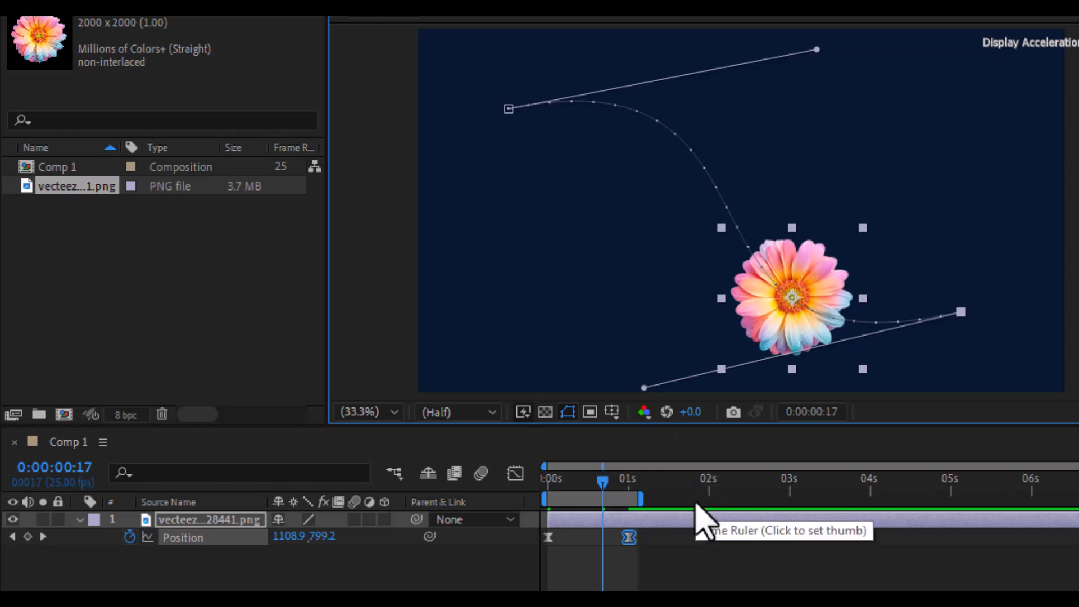